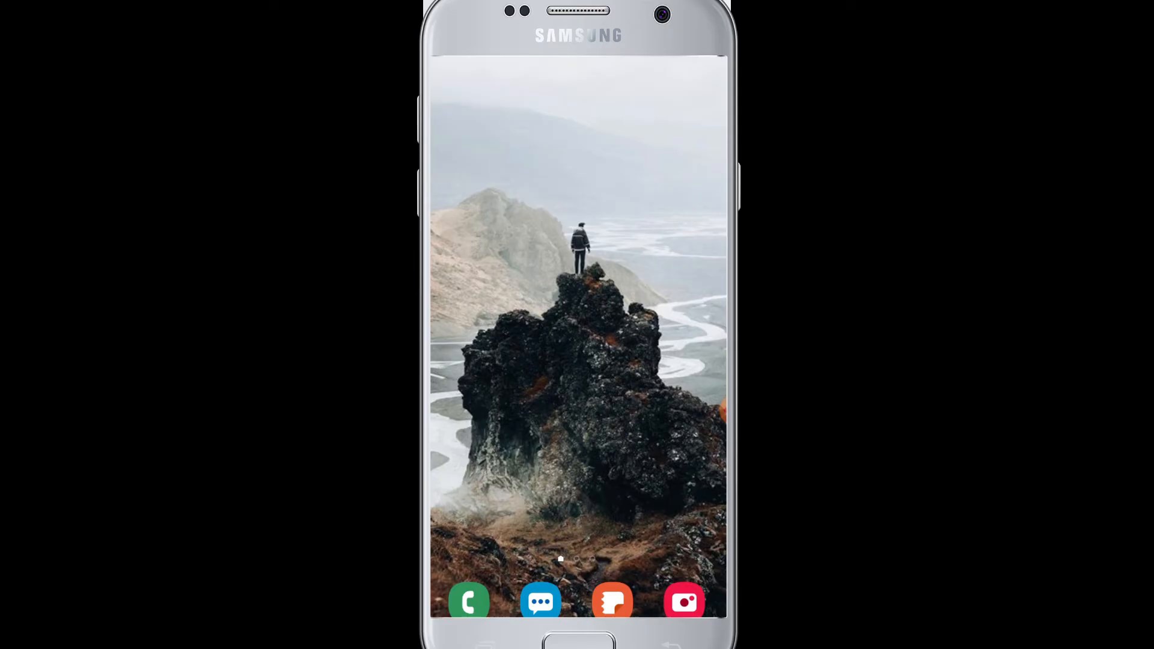
Swipe up on the home screen to reveal the app drawer with all installed apps.
scroll("up", 3)
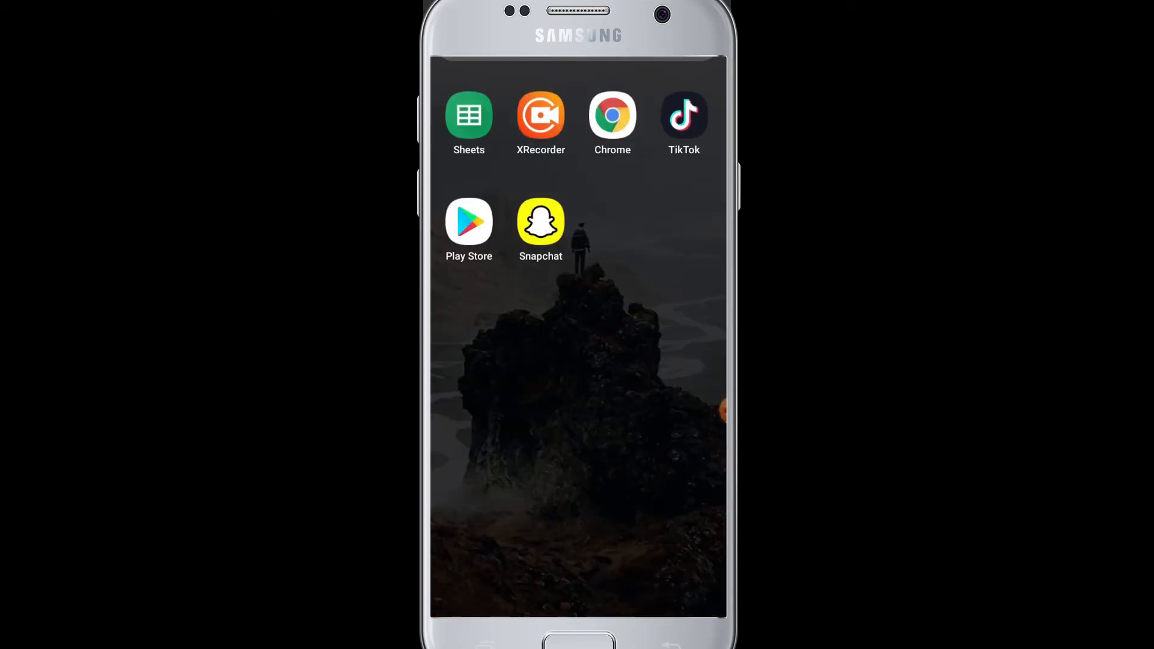
Launch Snapchat from the app drawer so it asks for camera and storage access.
left_click(540, 222)
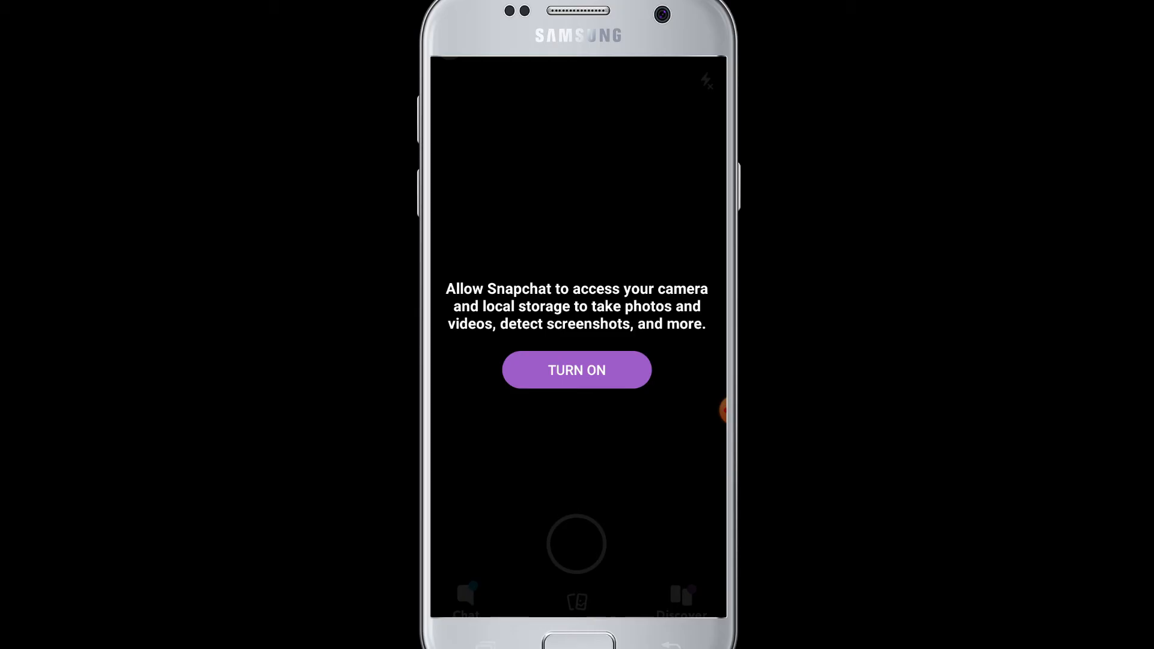
Turn on access and allow camera, photos/media/files and audio recording to reach the live viewfinder.
left_click(576, 369)
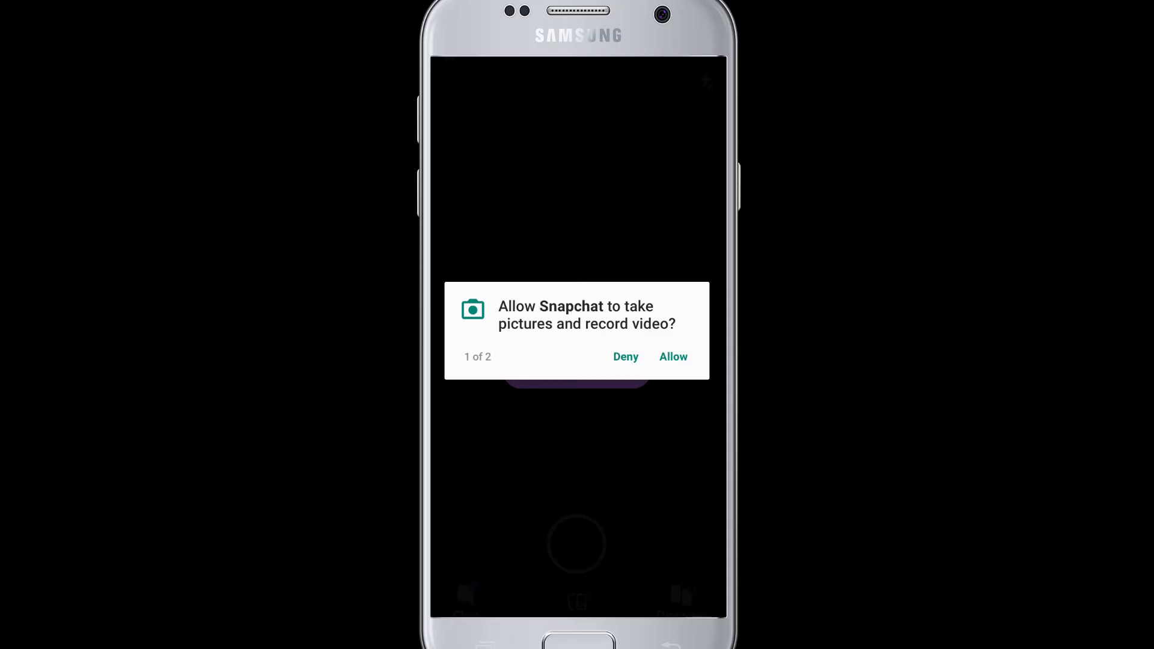
left_click(673, 357)
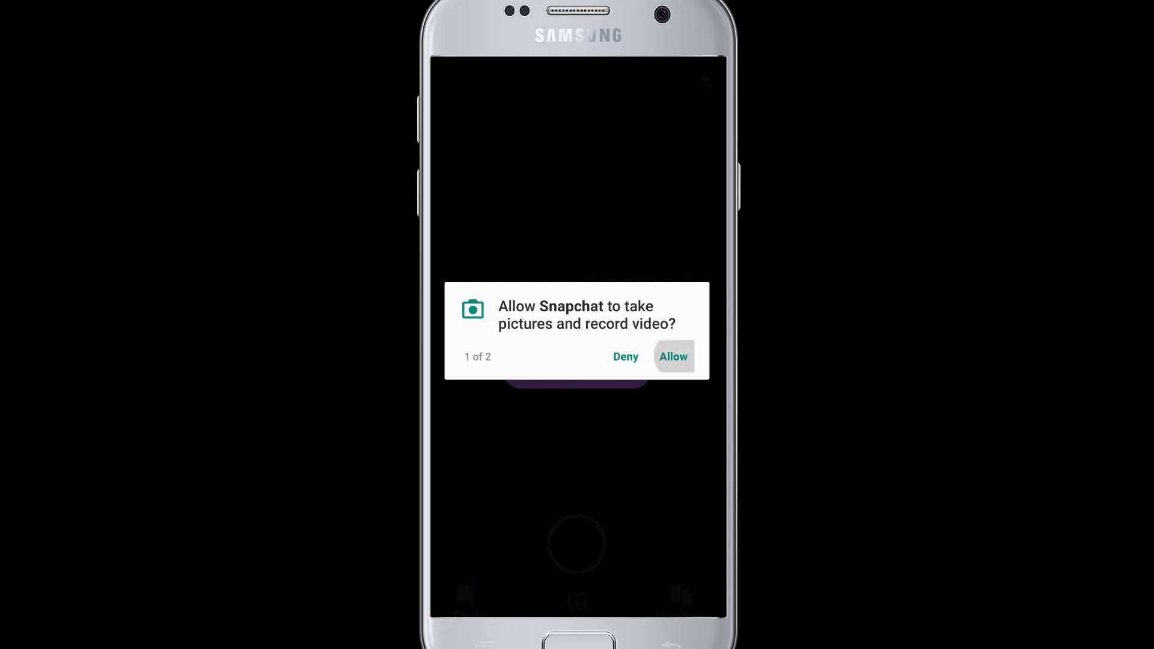
left_click(672, 357)
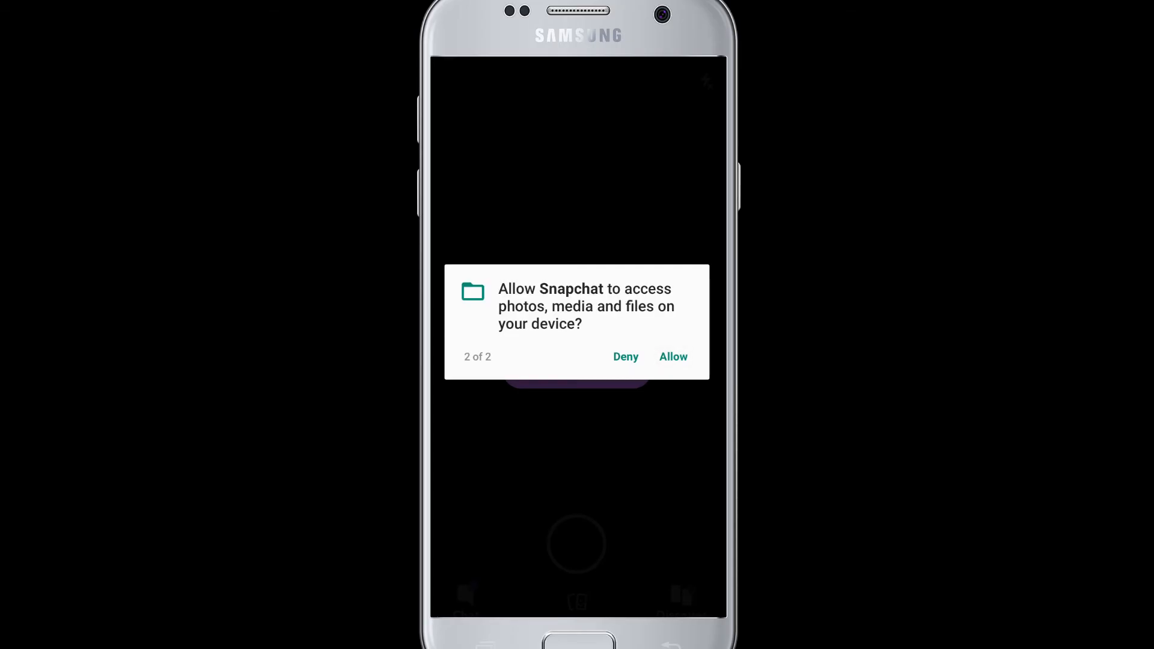
left_click(673, 357)
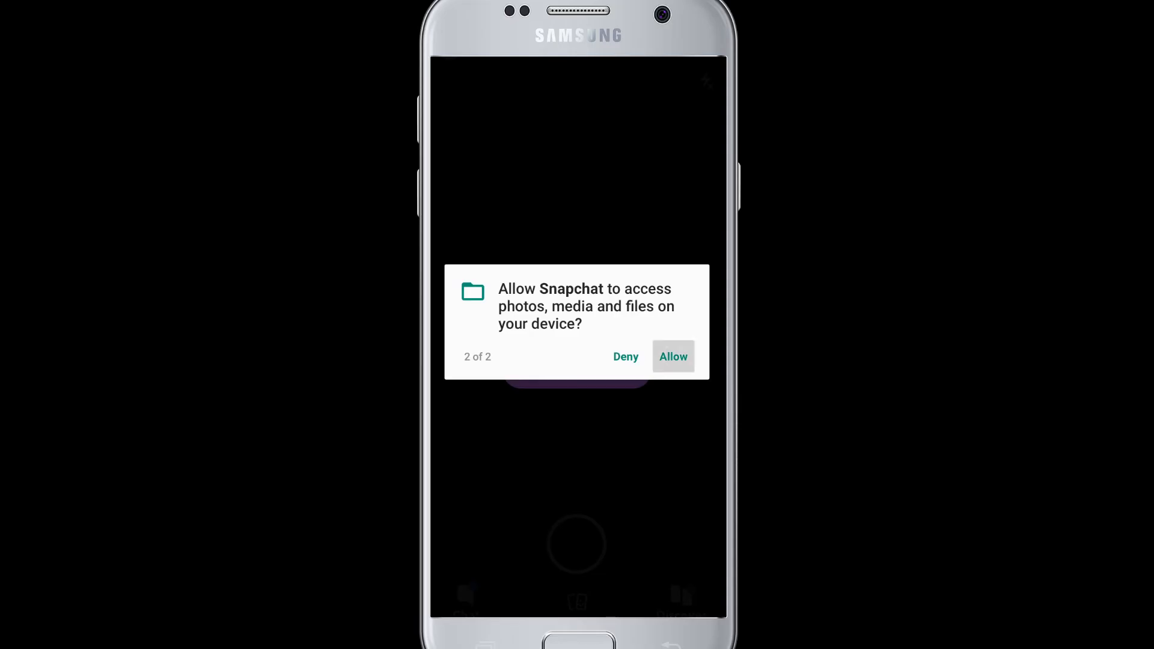
left_click(672, 356)
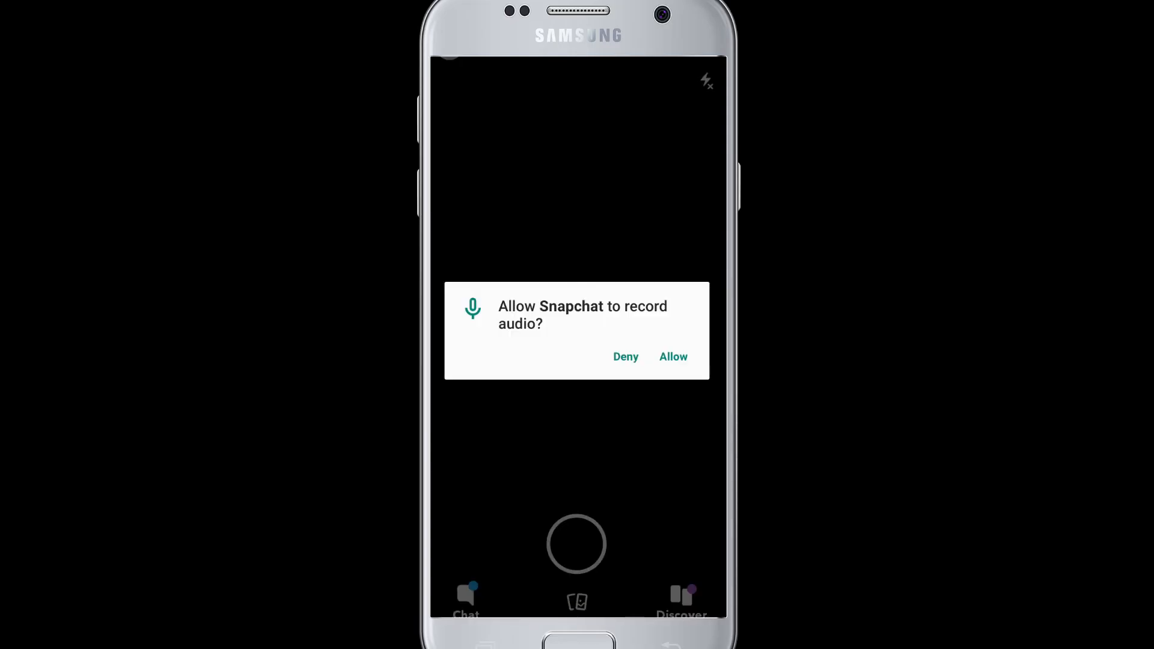
left_click(673, 366)
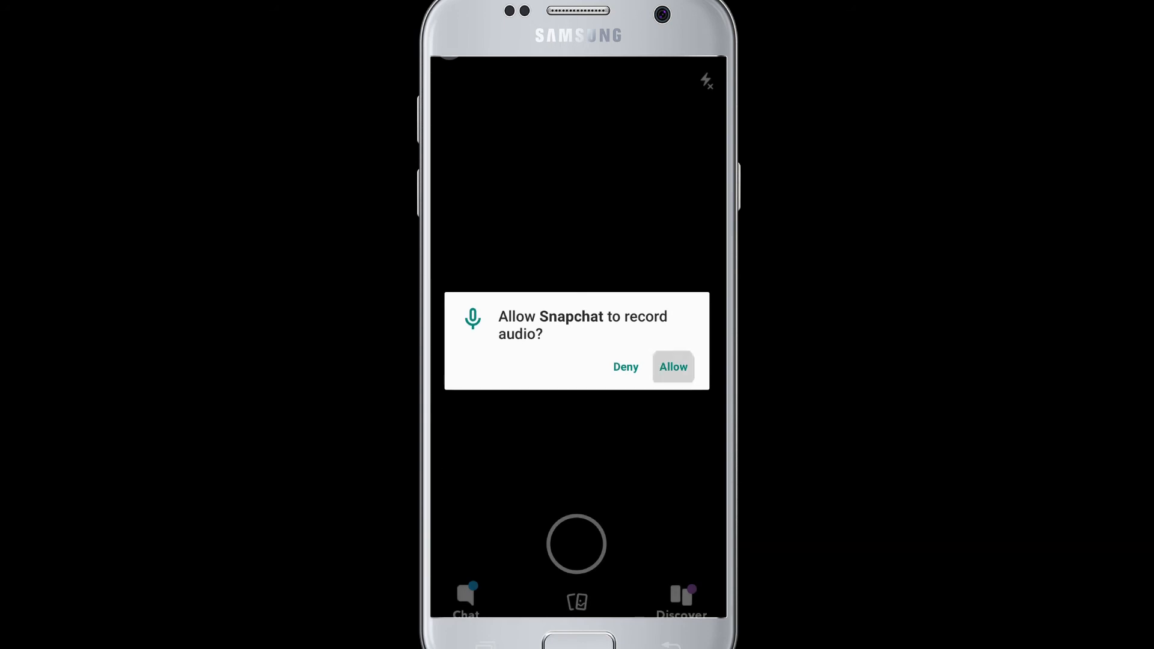
left_click(672, 367)
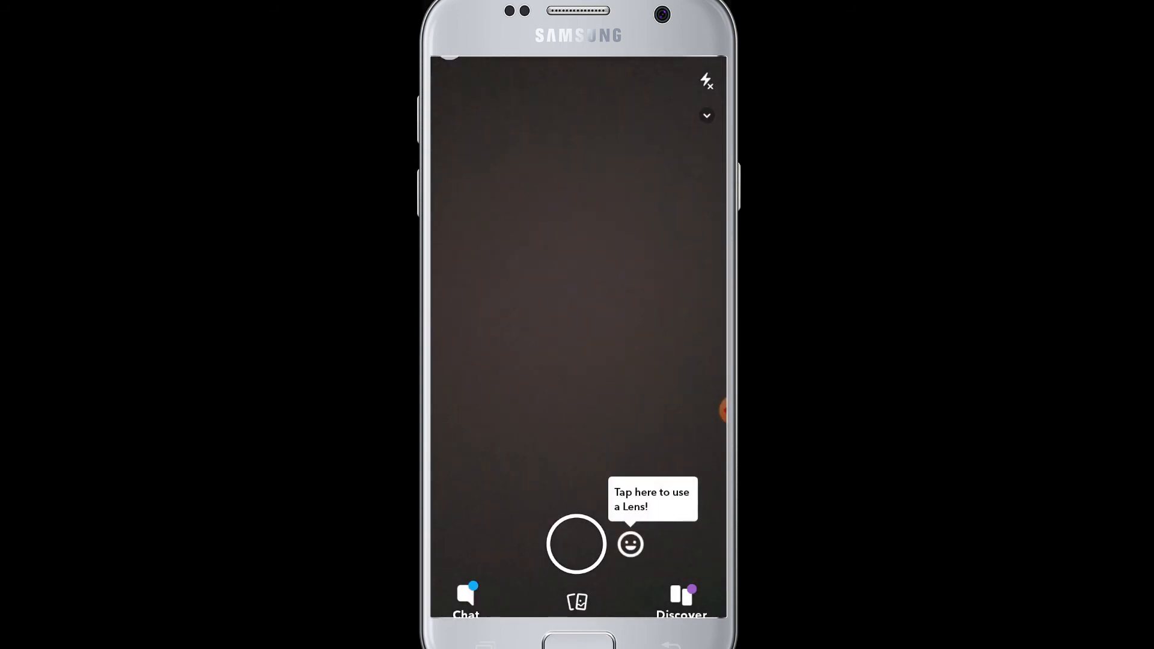